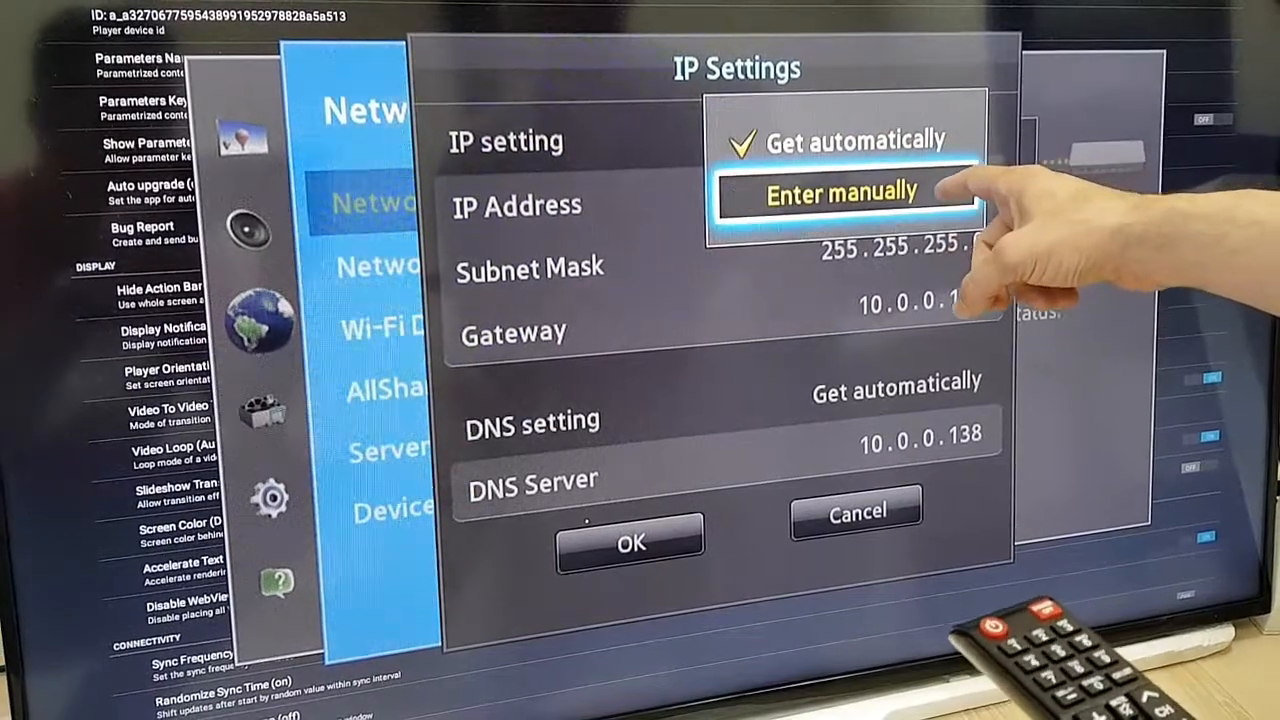
- Switch the IP setting from automatic to manual entry for address 10.0.0.28
left_click(844, 192)
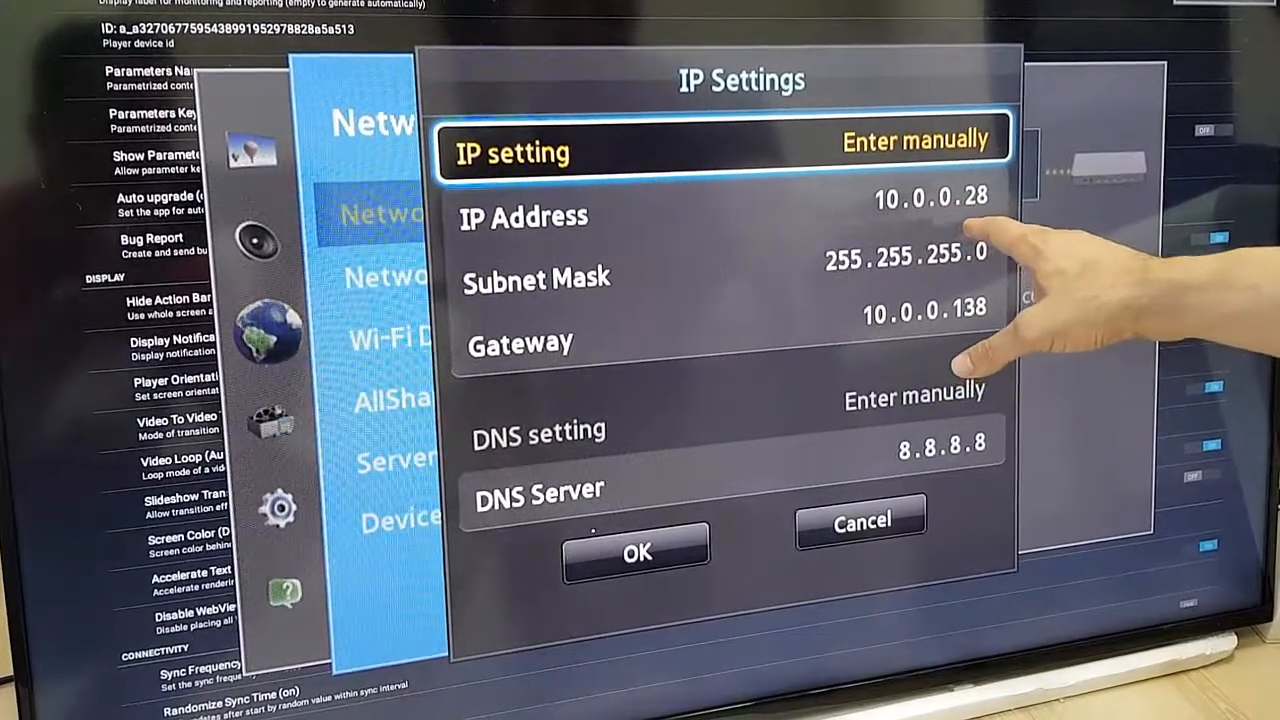
mouse_move(1150, 400)
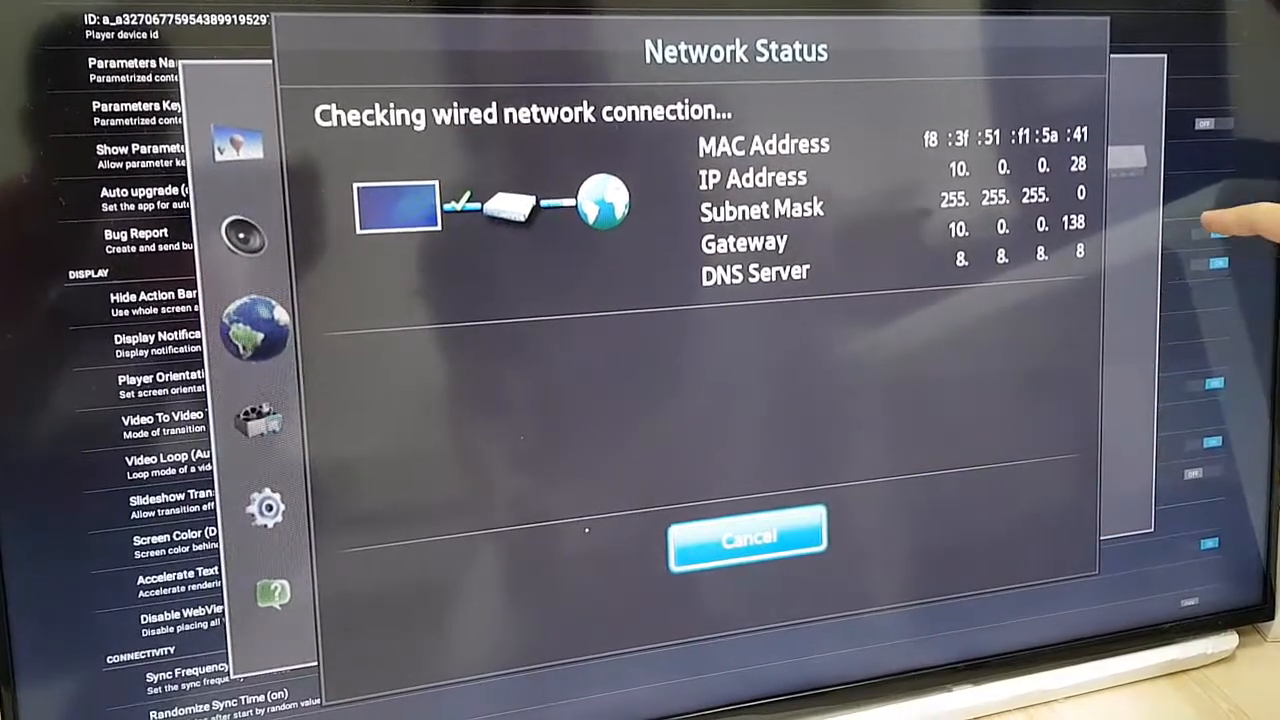
left_click(748, 536)
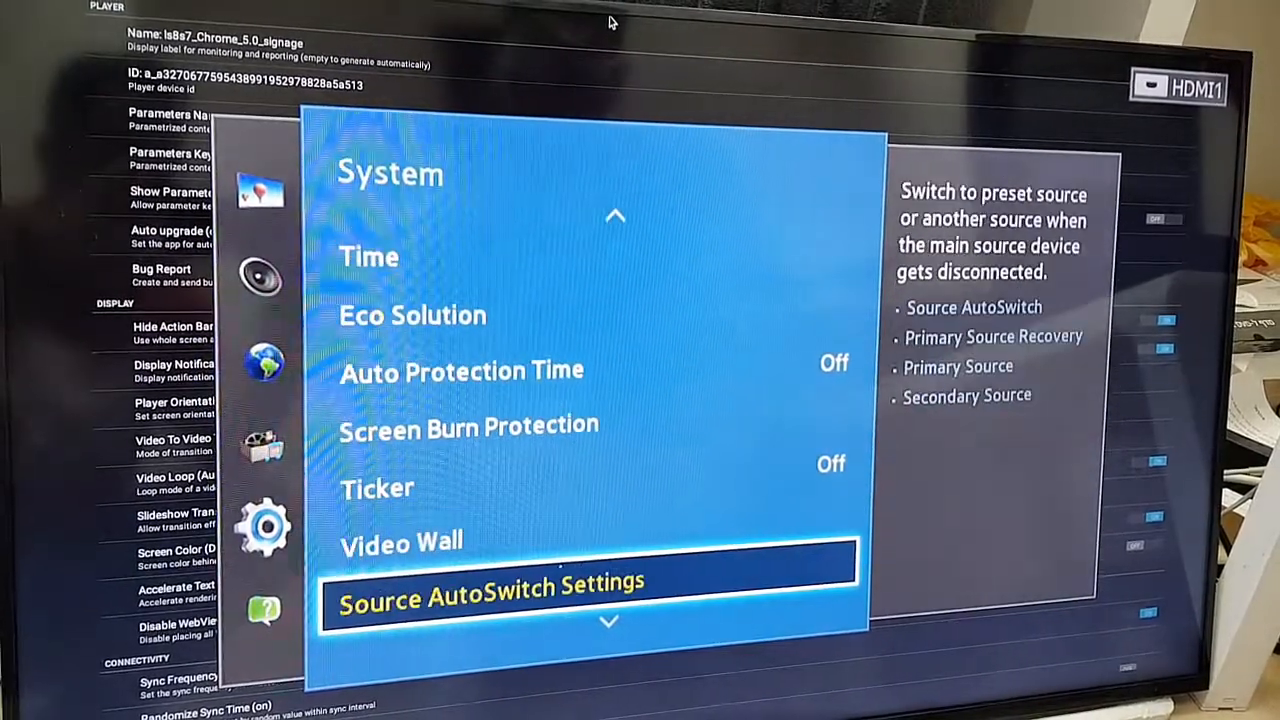
- Reach the OSD Display options under System's General settings
scroll("down", 3)
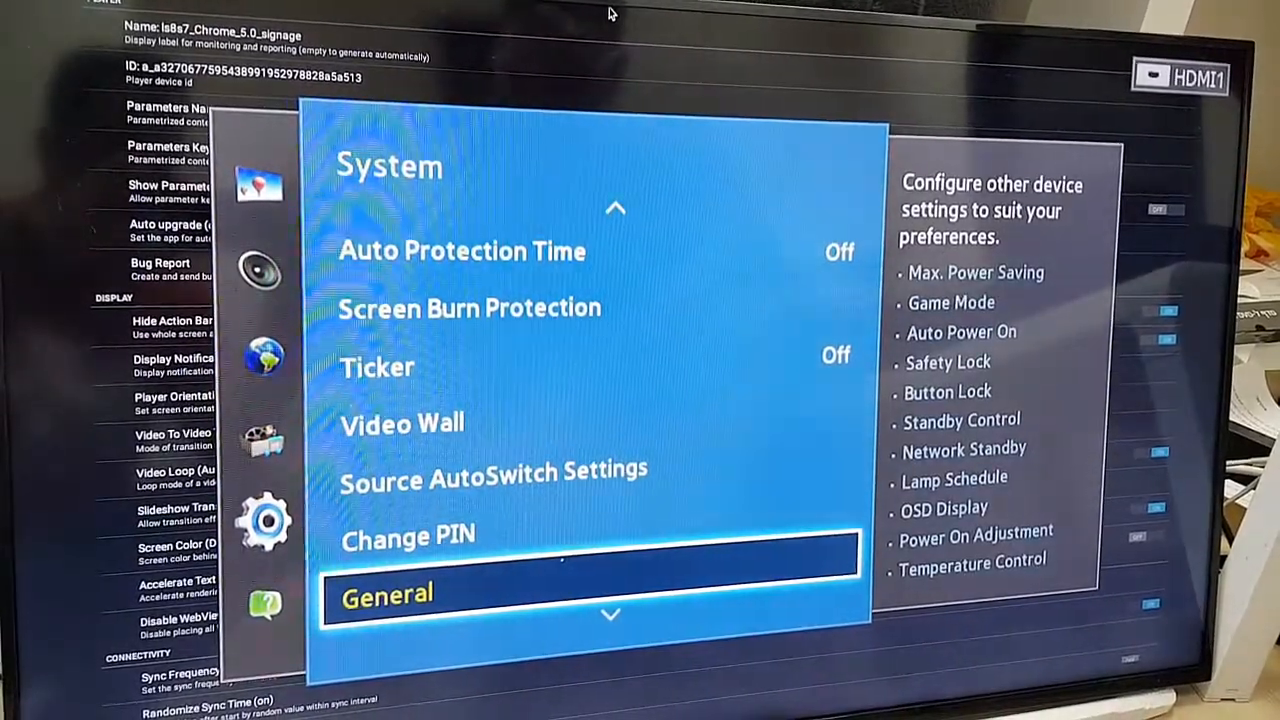
left_click(388, 594)
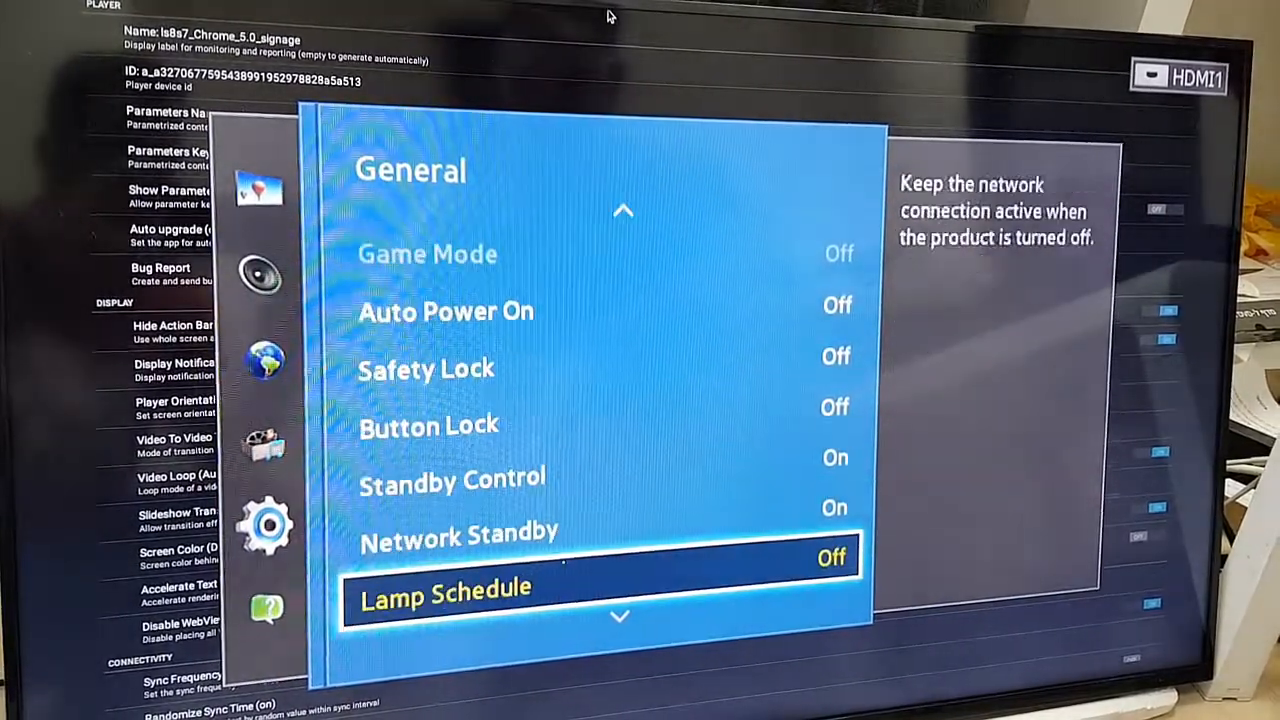
scroll("down", 3)
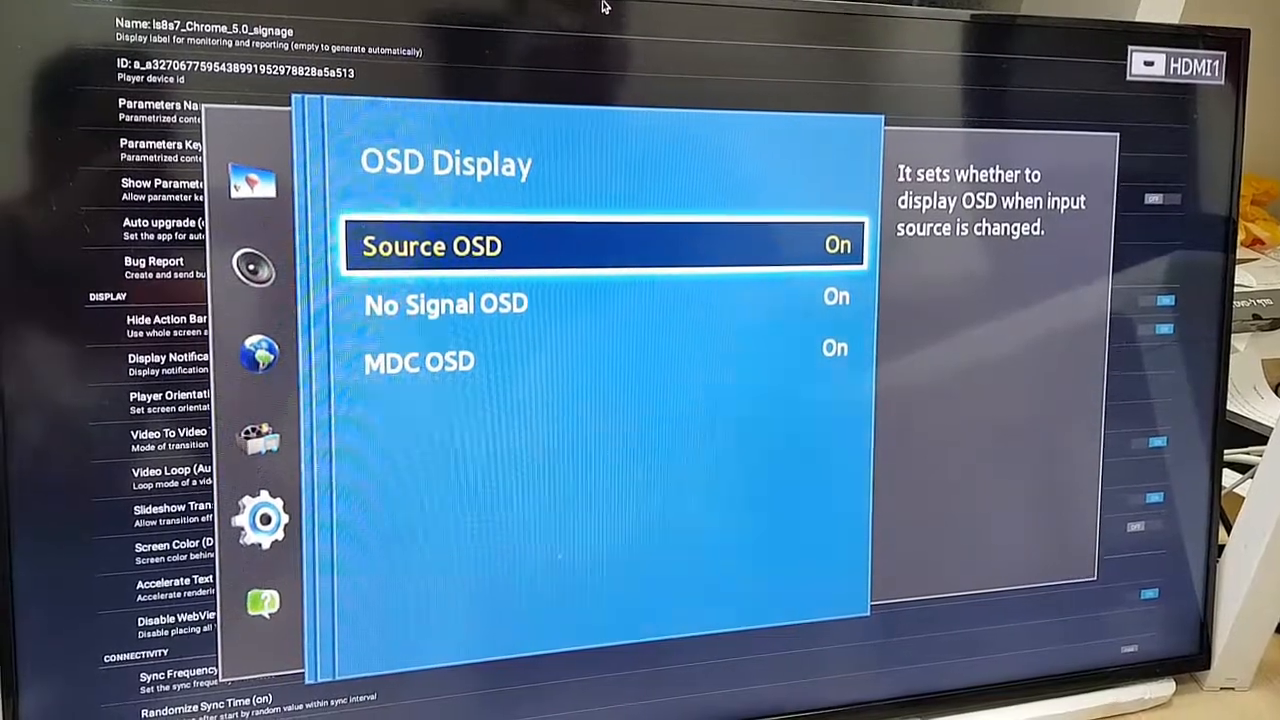
- Set the Source OSD notification to Off
left_click(600, 244)
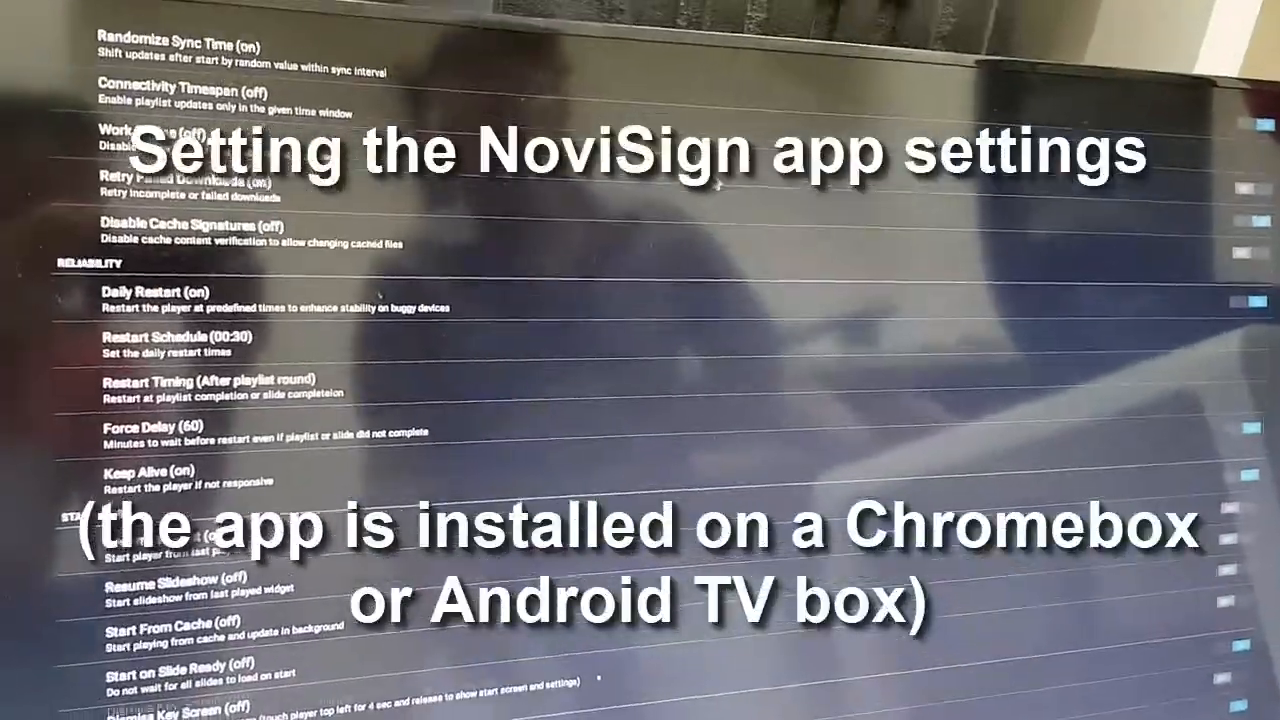
scroll("down", 3)
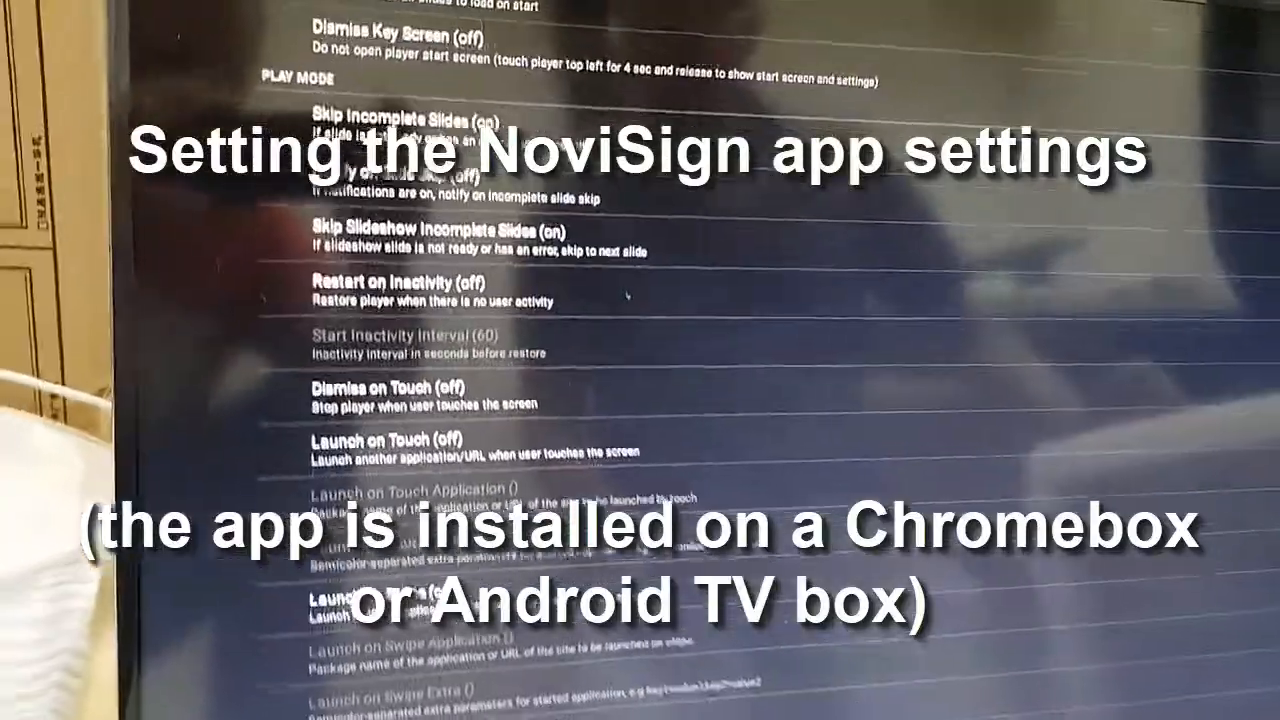
scroll("down", 3)
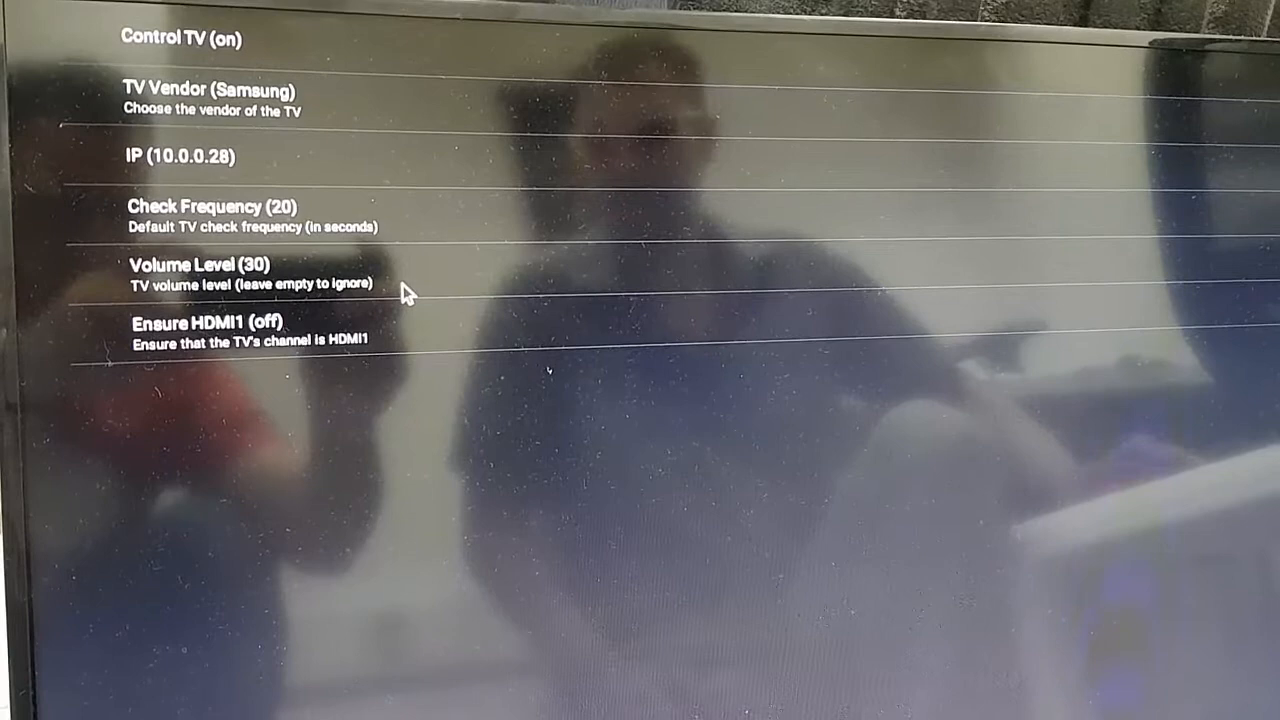
mouse_move(312, 330)
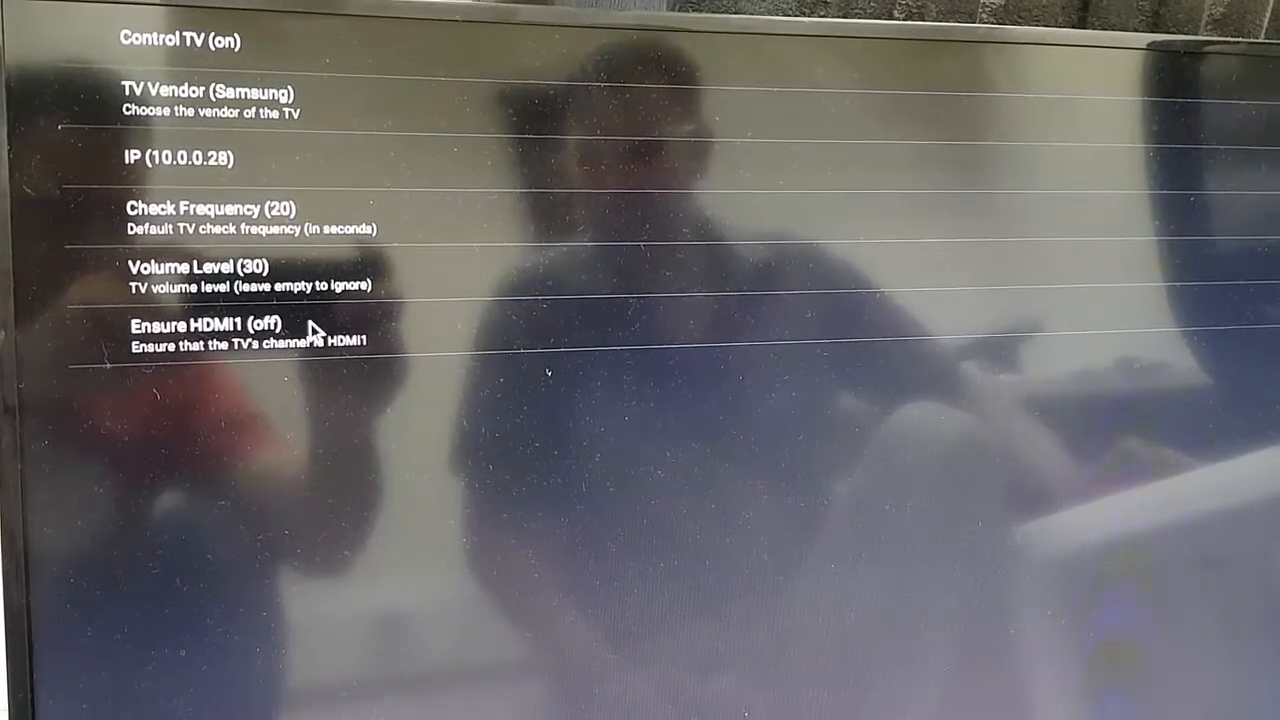